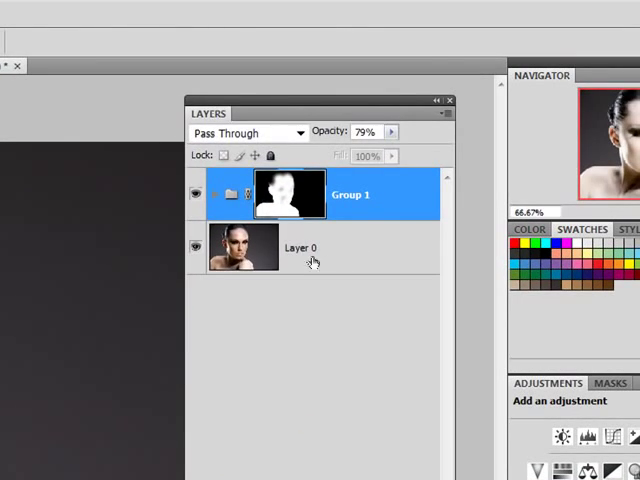
mouse_move(303, 262)
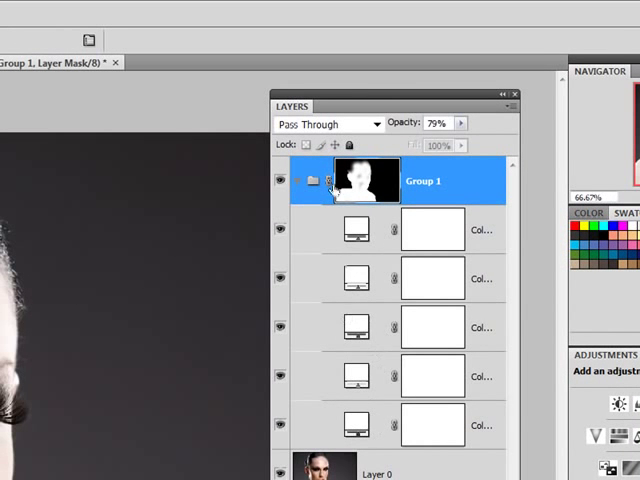
Collapse and toggle Group 1, then apply Layer 0 copy's lips mask
click(298, 181)
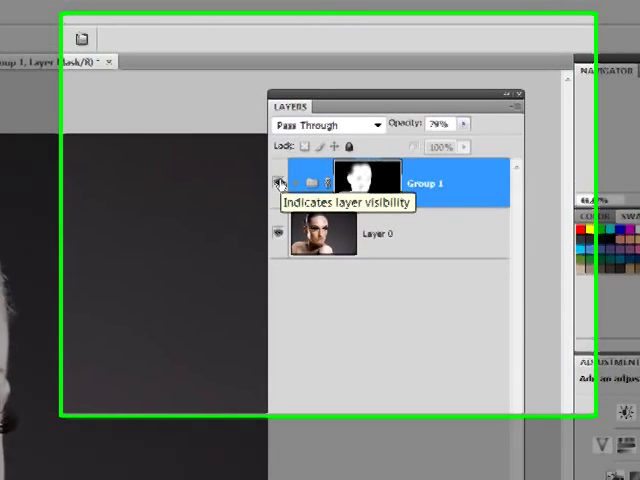
click(278, 183)
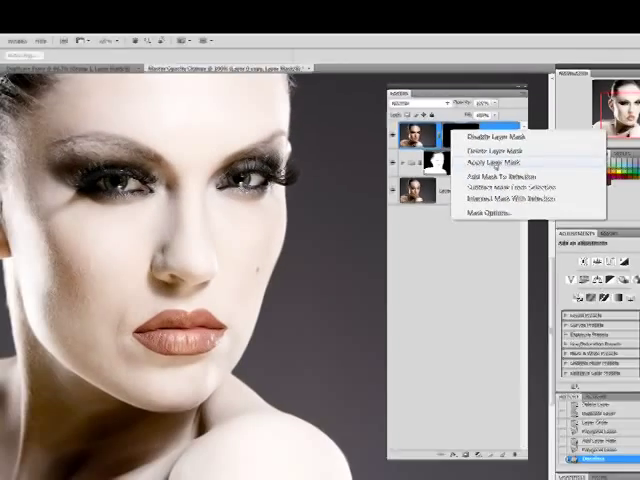
click(480, 158)
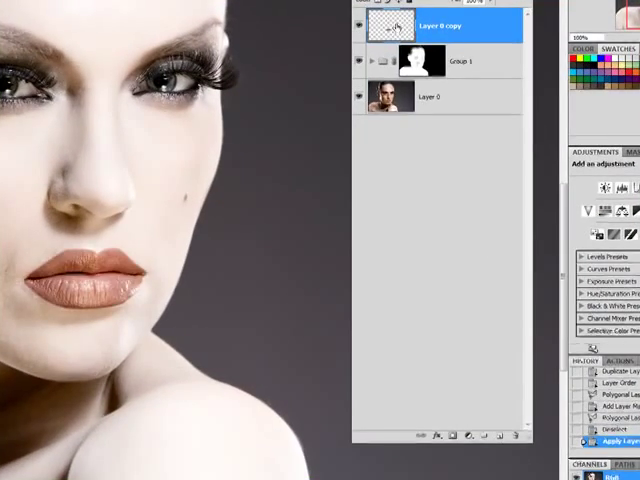
Give Layer 0 copy a dark red Color Overlay using Color Burn blend mode
double_click(400, 27)
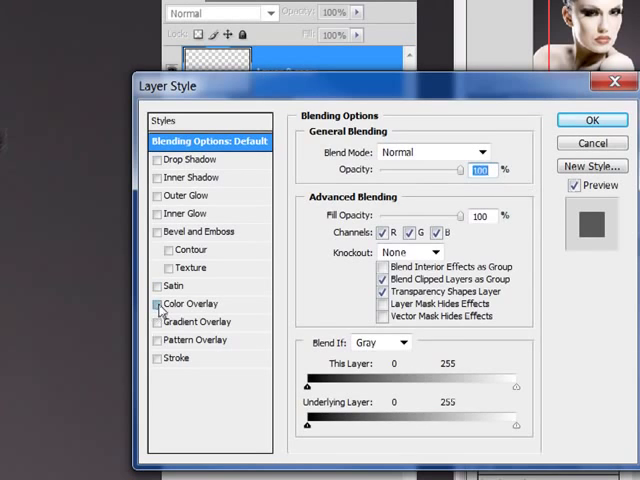
click(159, 303)
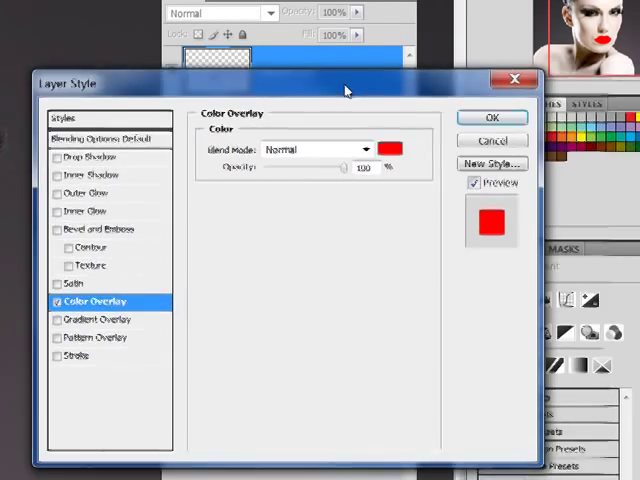
click(390, 149)
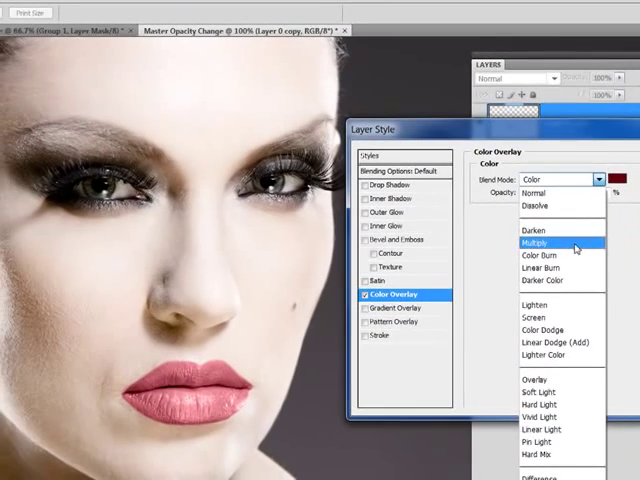
click(545, 243)
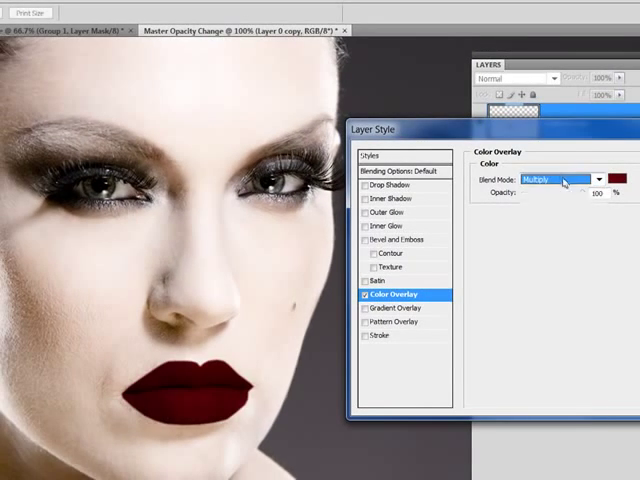
click(556, 179)
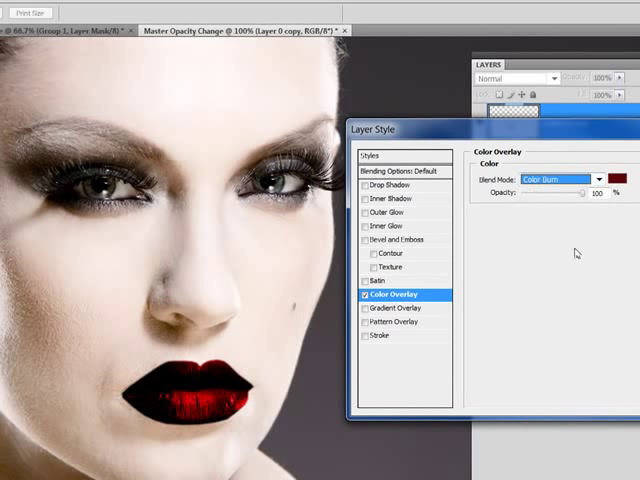
click(557, 179)
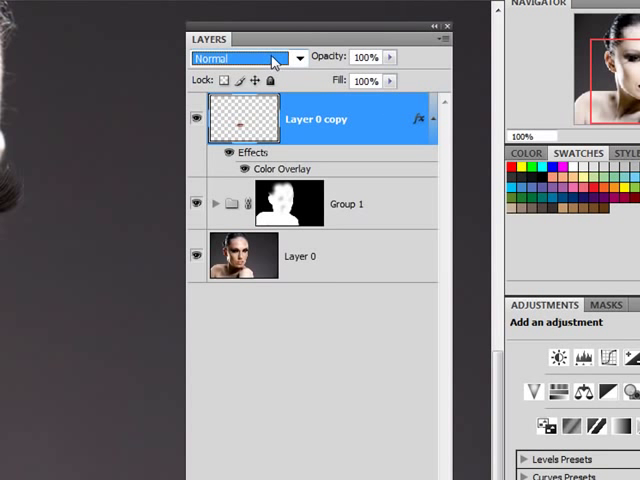
click(240, 57)
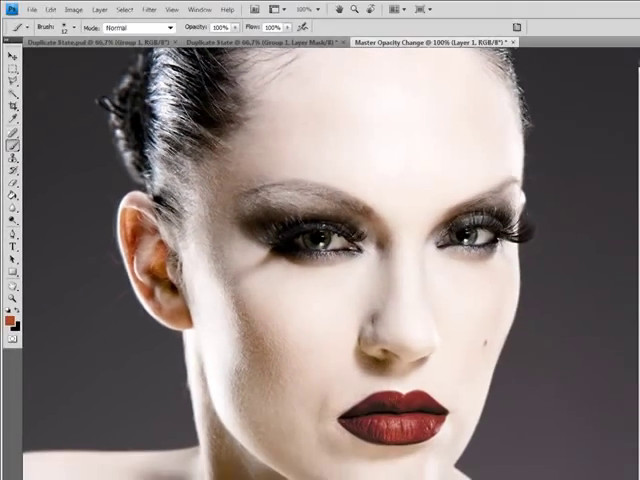
Set the brush to 12 px Master Diameter and 0% Hardness
click(62, 27)
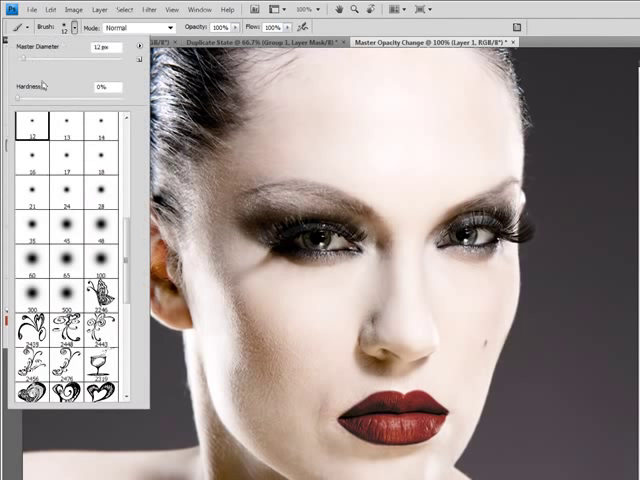
triple_click(96, 47)
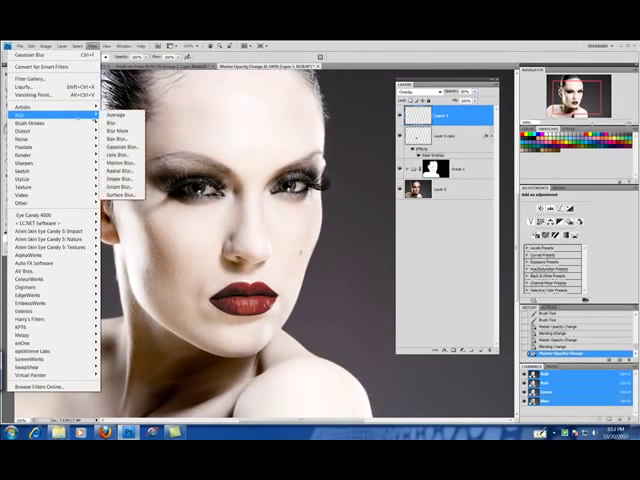
Apply a Gaussian Blur with a 2.2-pixel radius to Layer 1
click(127, 145)
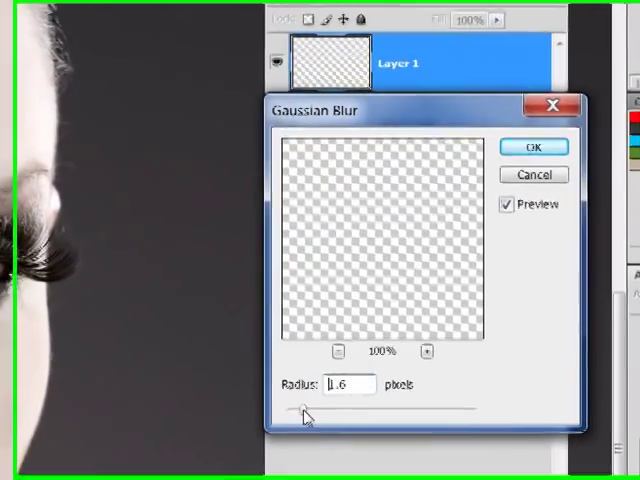
drag(305, 410, 310, 410)
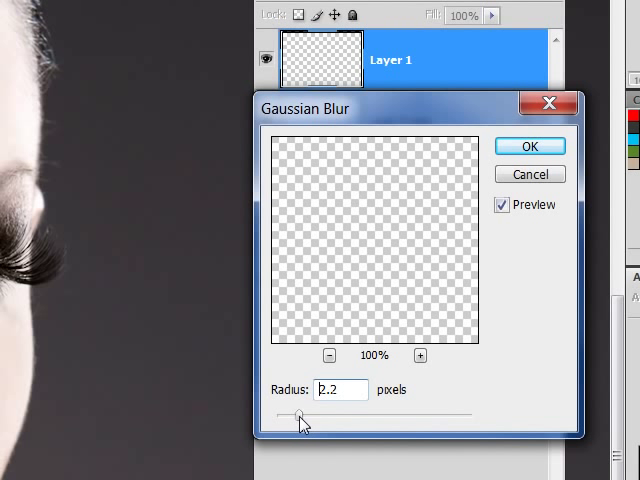
drag(298, 418, 310, 422)
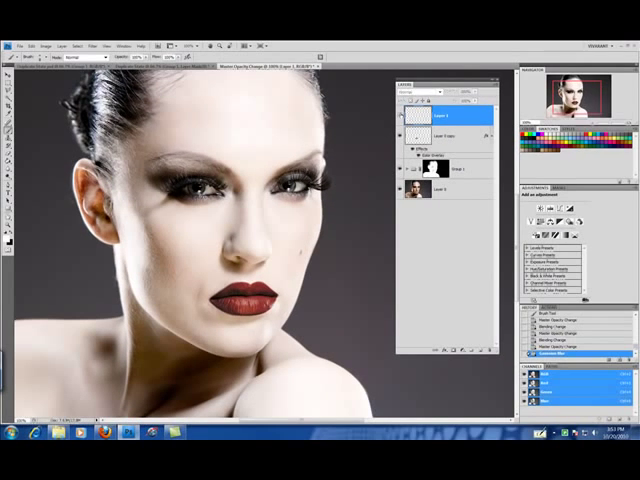
Create Layer 2 above Layer 1 and set its blend mode to Screen
click(405, 93)
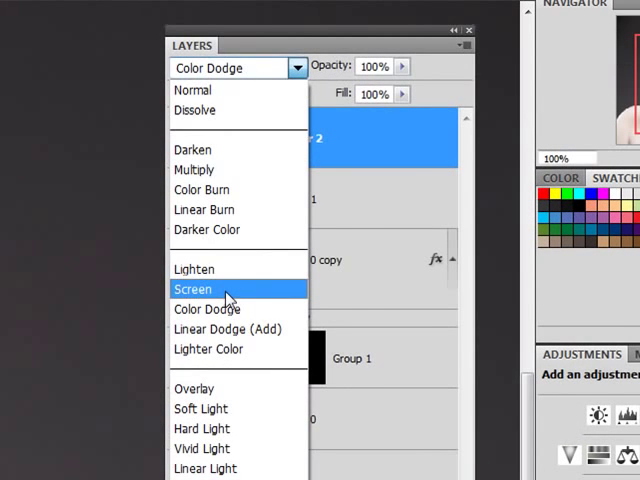
click(192, 289)
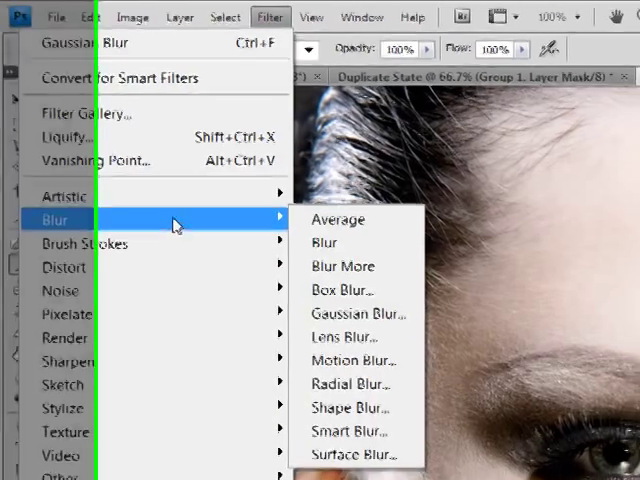
Apply Filter > Blur > Gaussian Blur to Layer 2
click(358, 313)
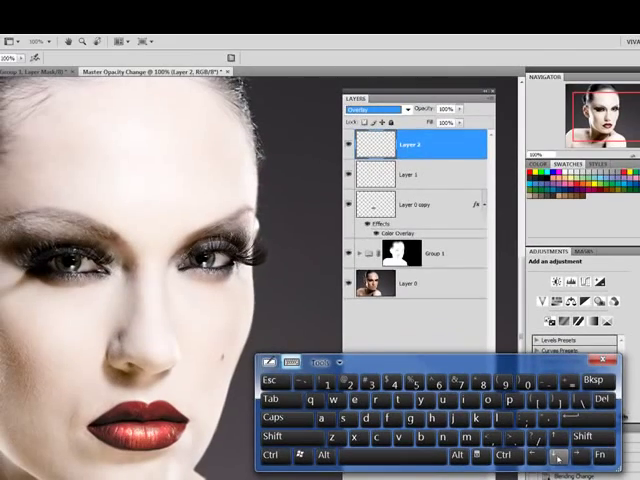
Cycle Layer 2's blend mode from Overlay to Soft Light
click(370, 108)
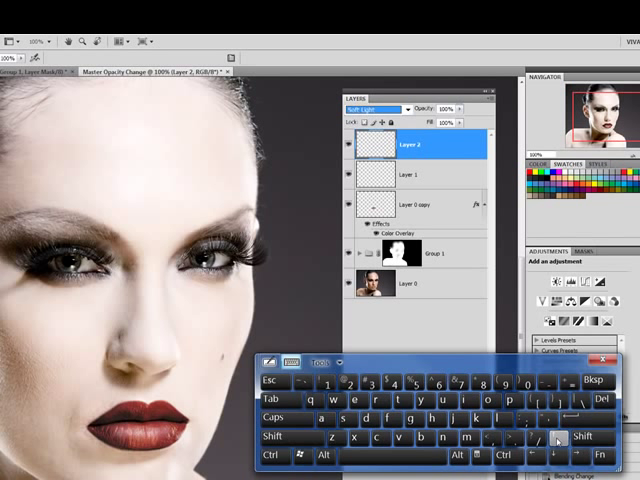
click(375, 108)
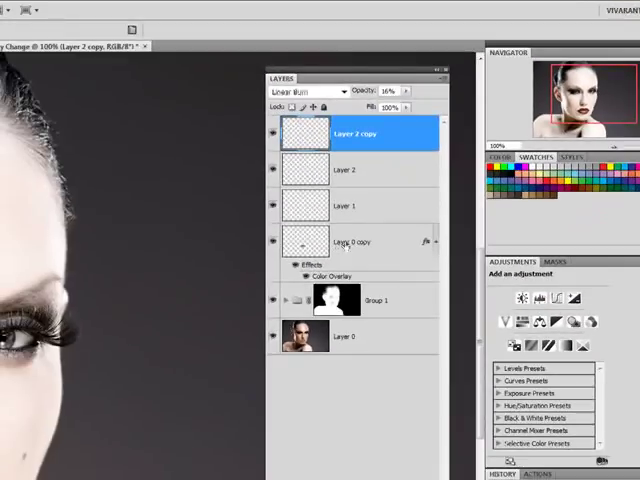
Duplicate Layer 0 copy and set the duplicate's blend mode to Soft Light
right_click(345, 241)
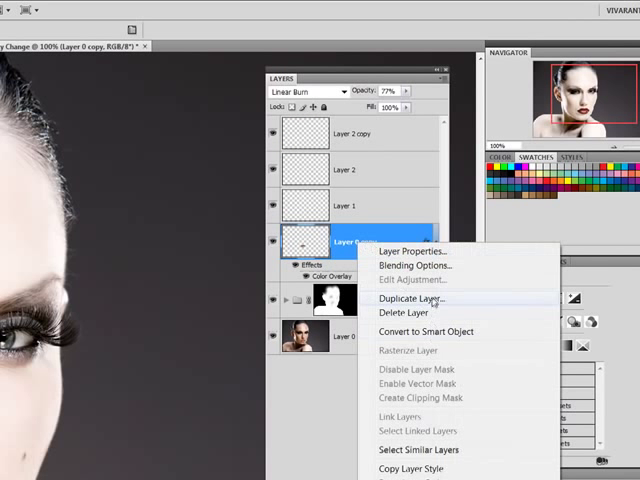
click(407, 298)
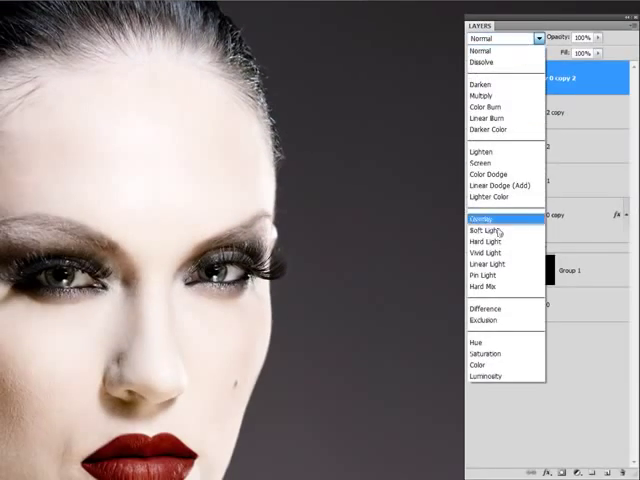
click(485, 233)
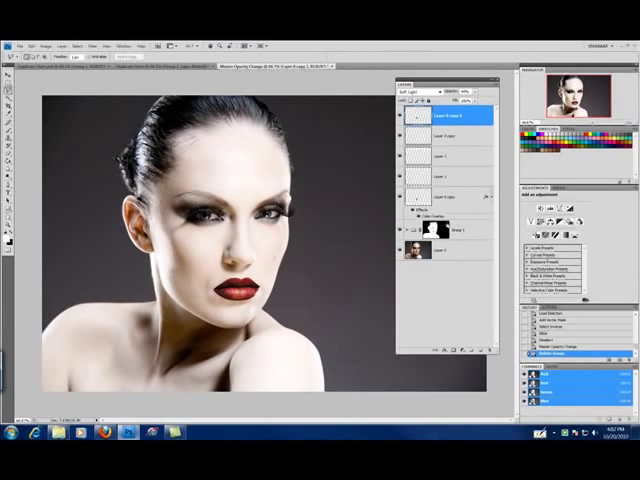
Duplicate Group 1 and confirm creating Group 1 copy
right_click(490, 390)
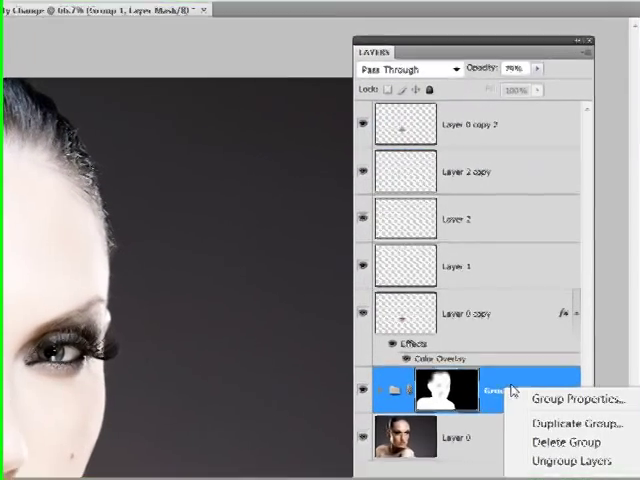
click(568, 422)
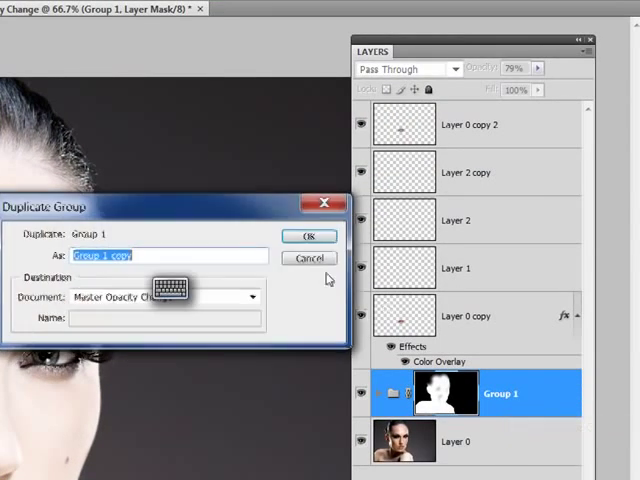
click(310, 235)
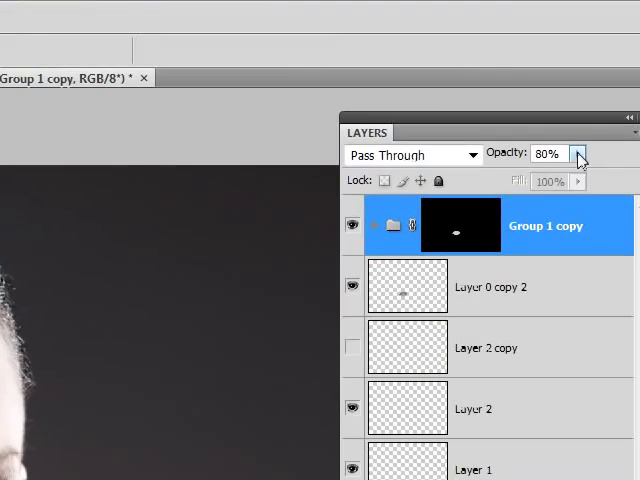
Set Group 1 copy to 80% opacity, then hide it to compare lips
click(571, 155)
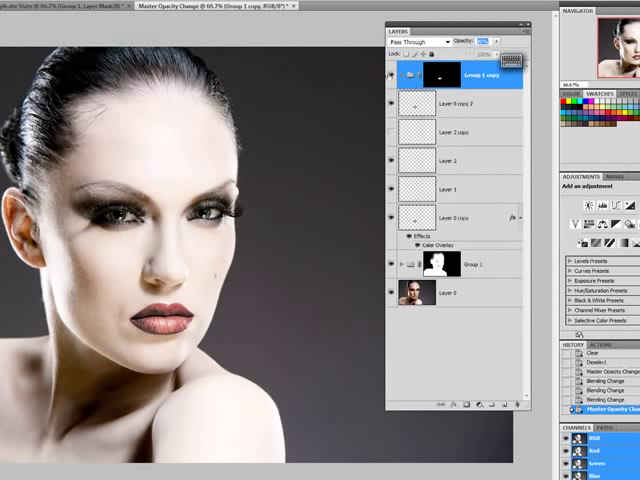
click(405, 42)
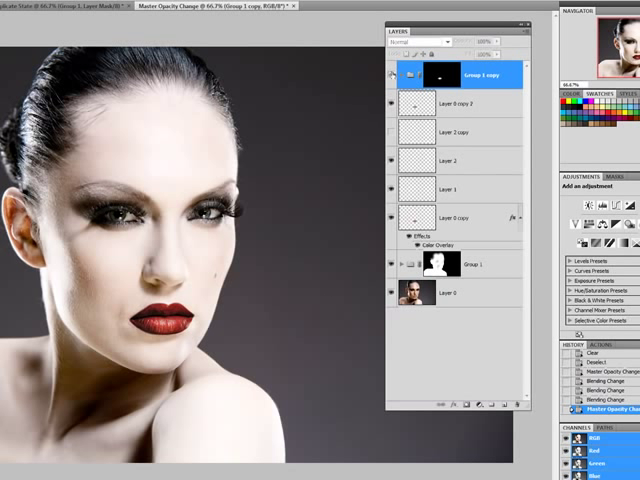